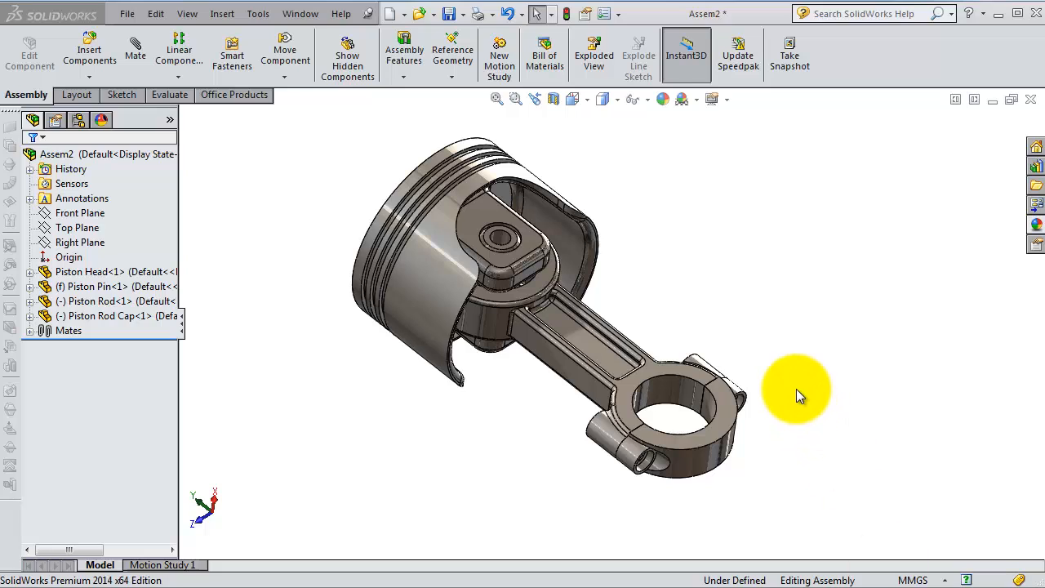
mouse_move(718, 297)
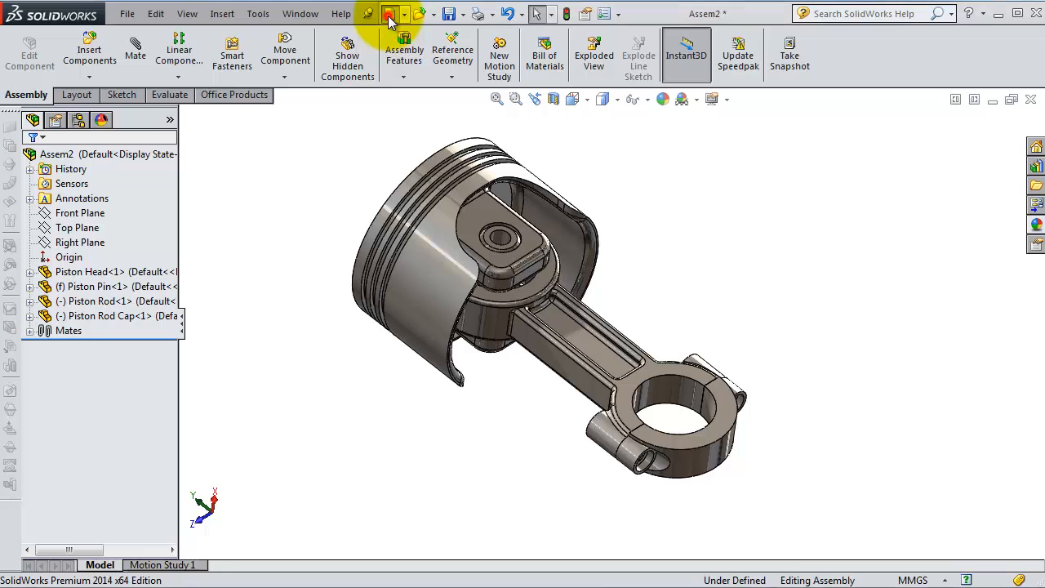
Step: Start a new Drawing document from the open piston assembly
left_click(379, 13)
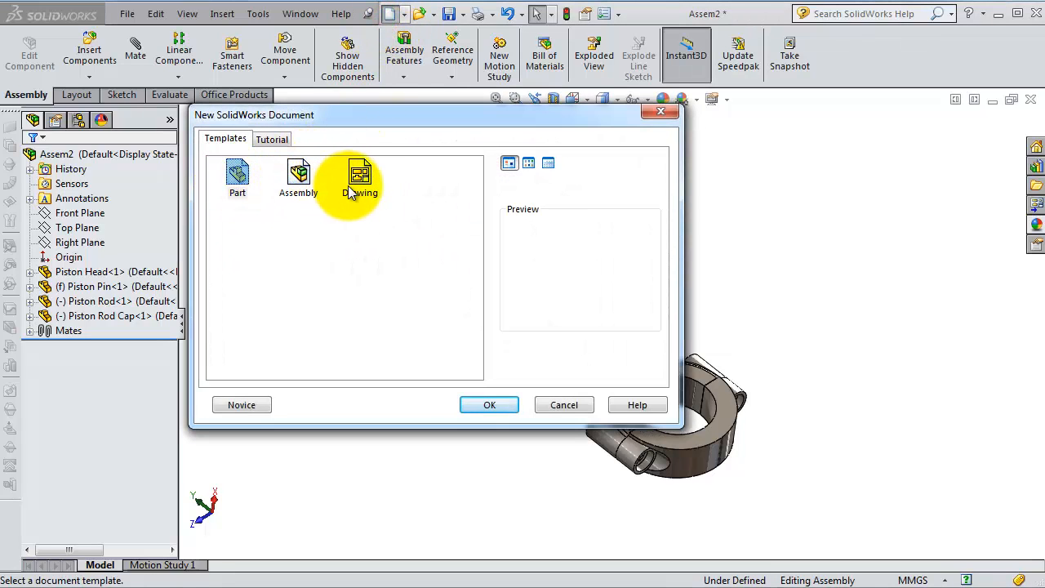
left_click(488, 405)
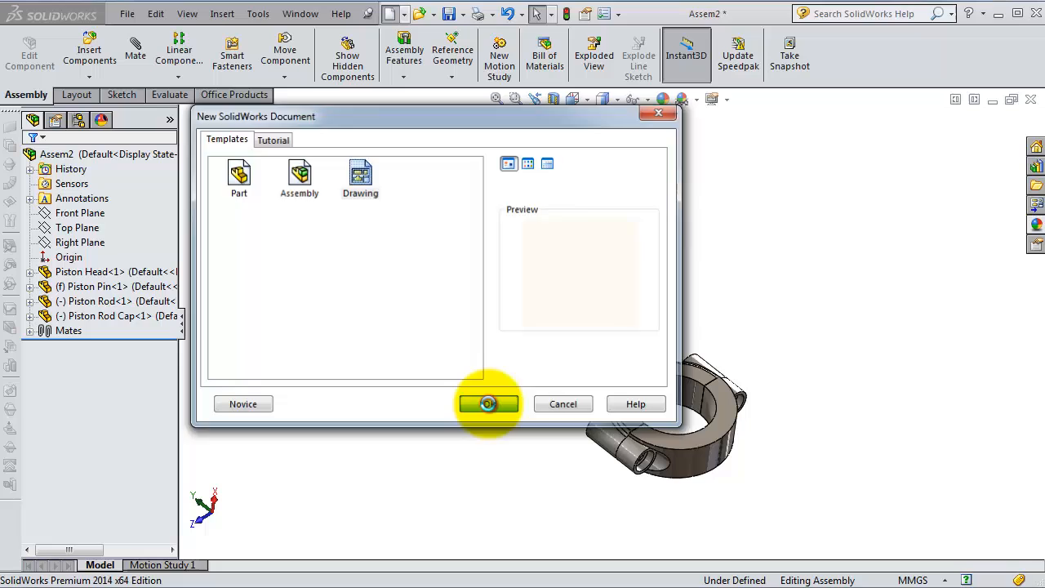
left_click(487, 403)
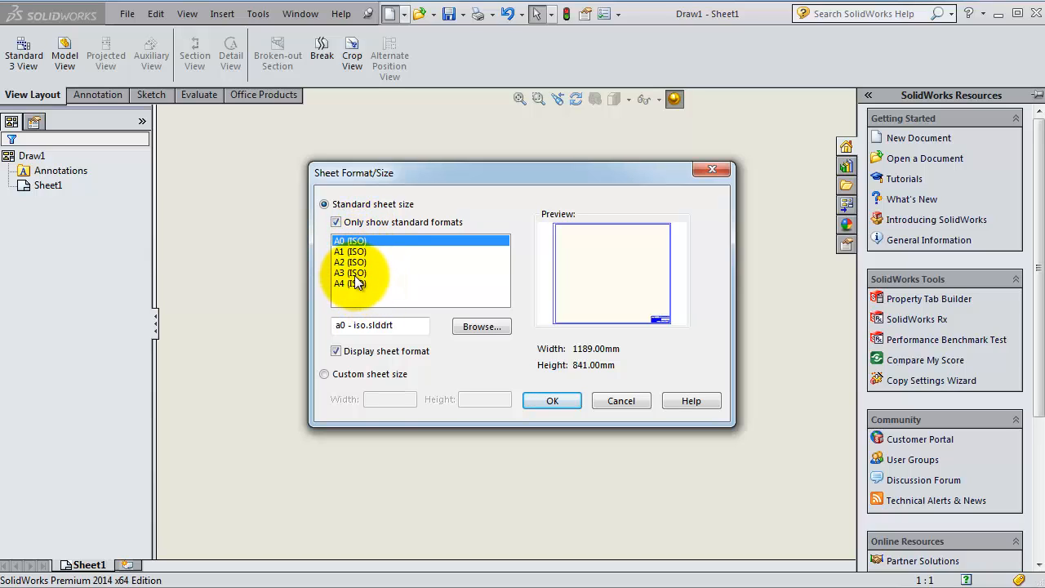
Step: Choose the A3 (ISO) 420 x 297 mm sheet format with title block
left_click(351, 273)
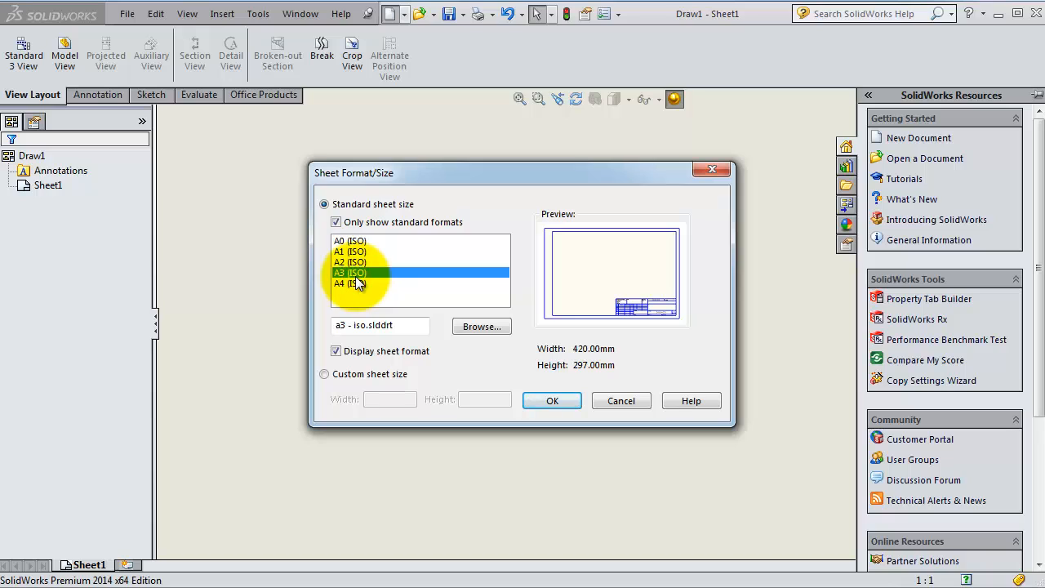
mouse_move(424, 308)
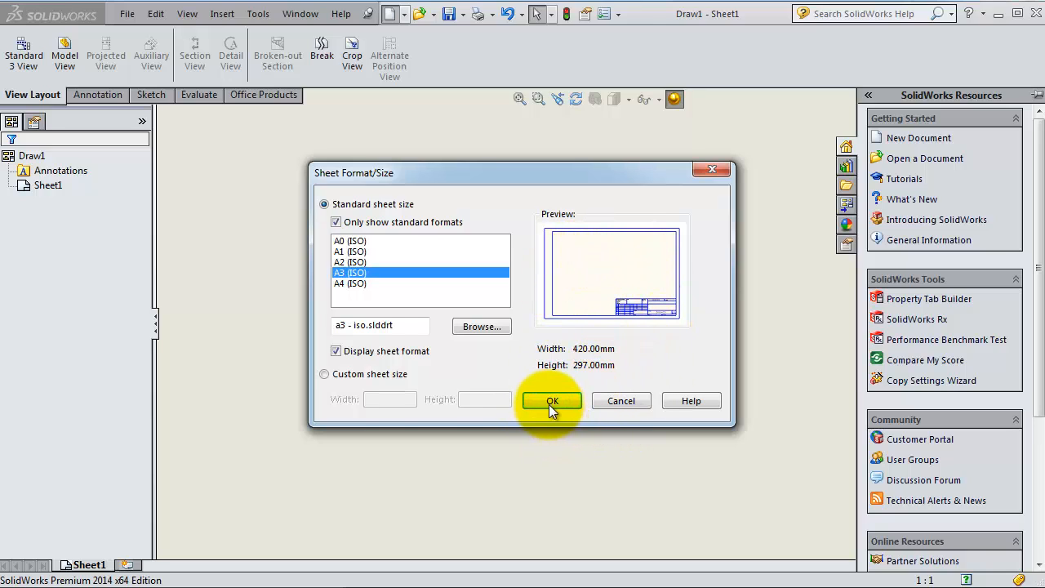
left_click(552, 400)
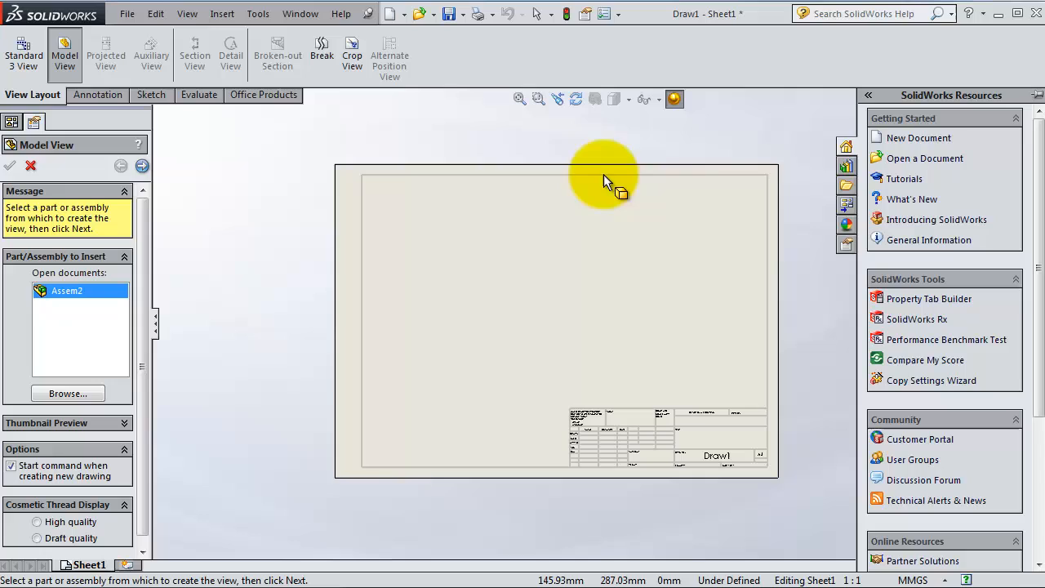
mouse_move(422, 308)
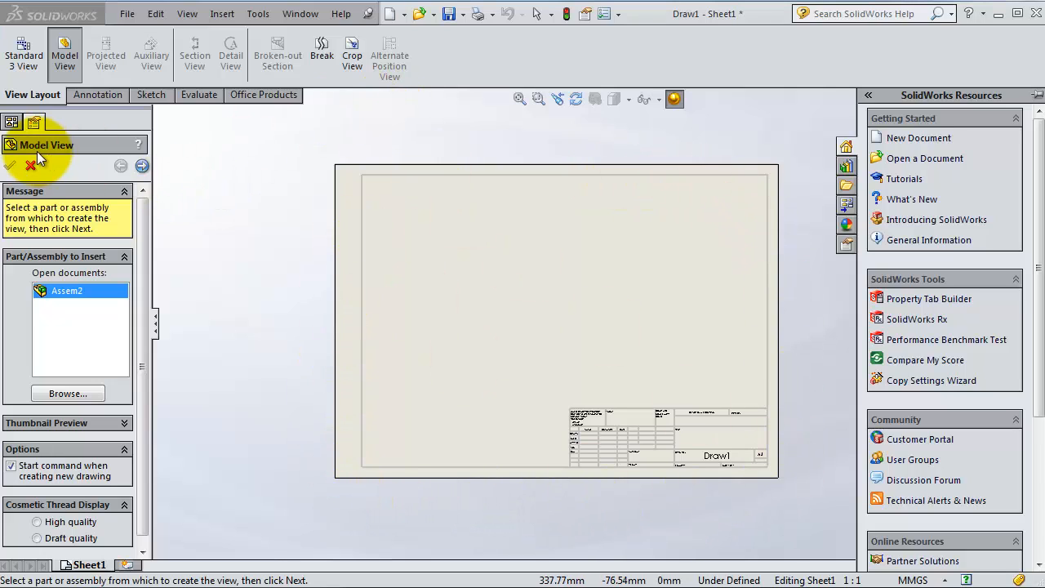
mouse_move(72, 163)
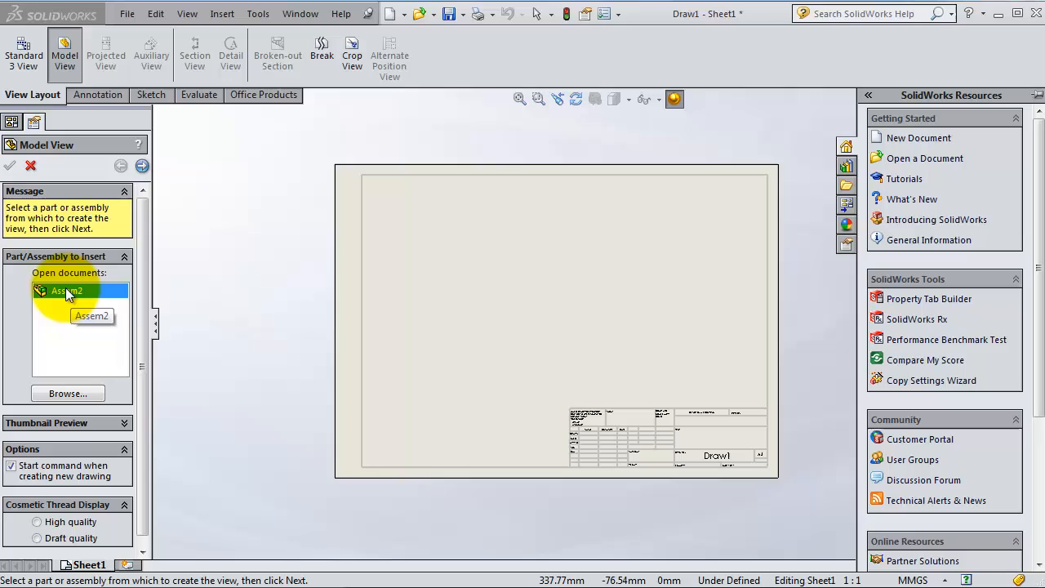
mouse_move(85, 383)
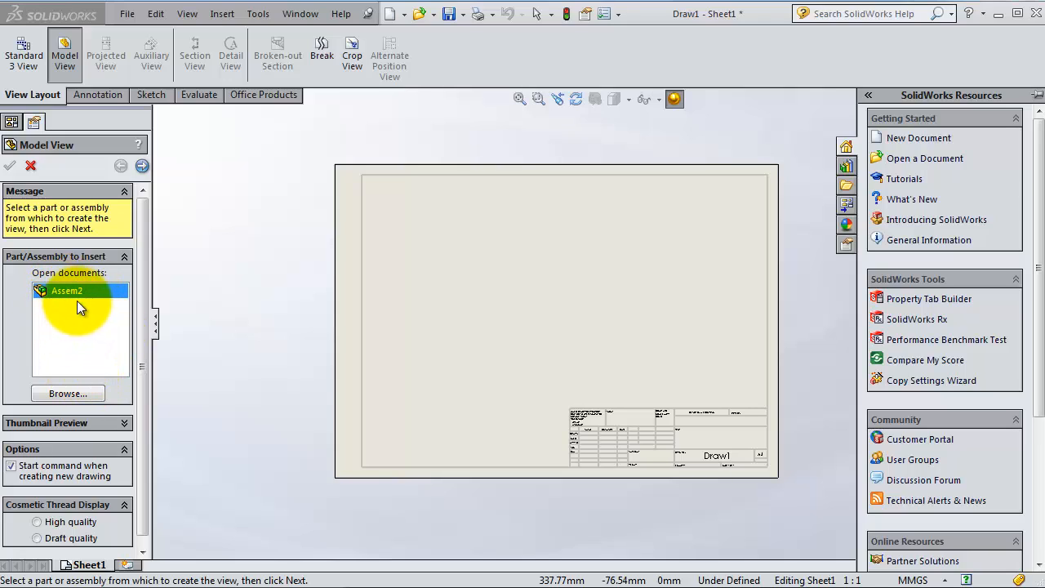
mouse_move(82, 361)
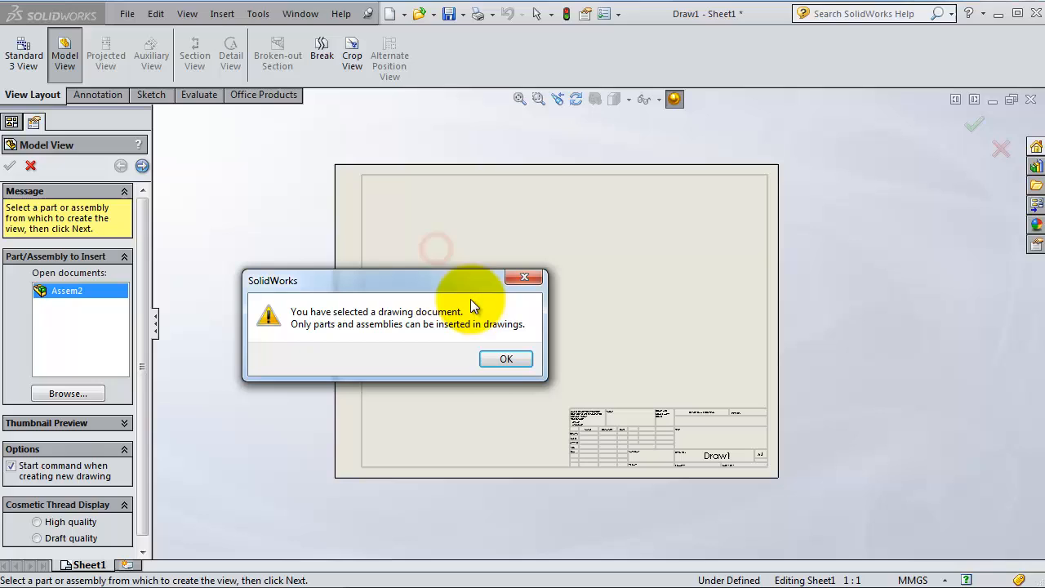
Step: Attempt to insert Assem2 as a model view, dismissing the repeated drawing-selected warnings
left_click(507, 359)
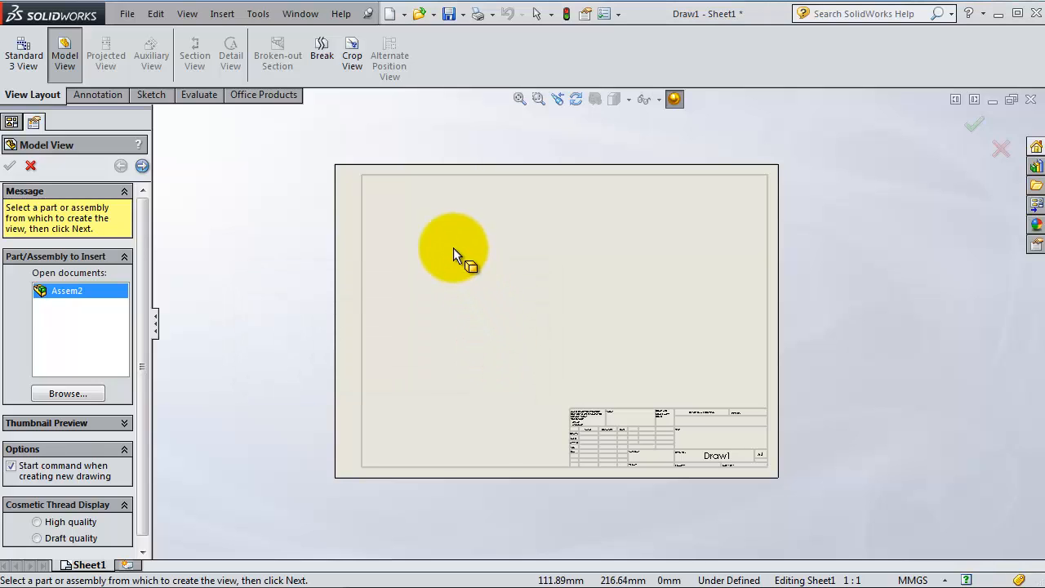
mouse_move(433, 274)
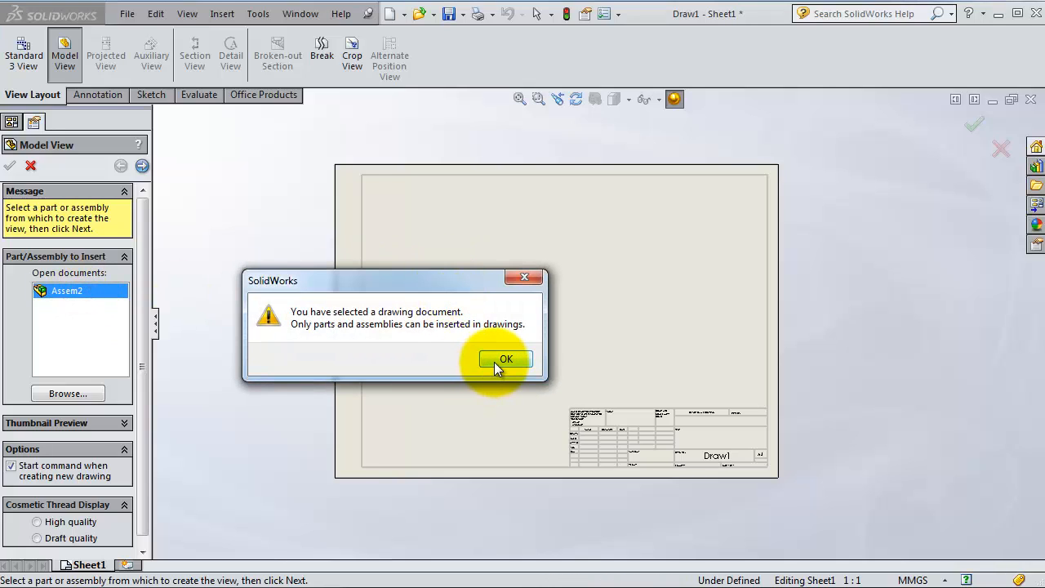
left_click(506, 359)
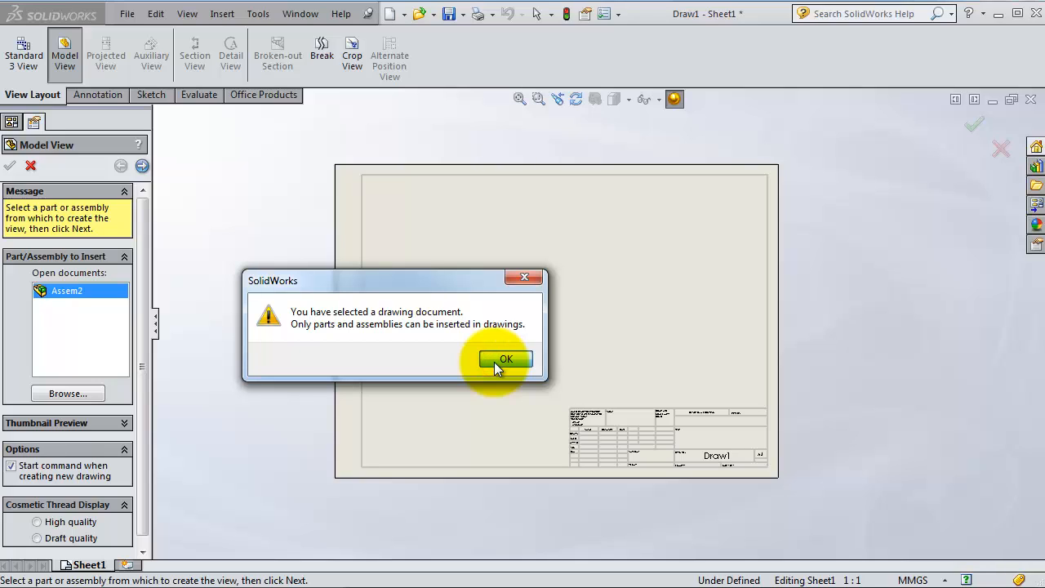
left_click(506, 360)
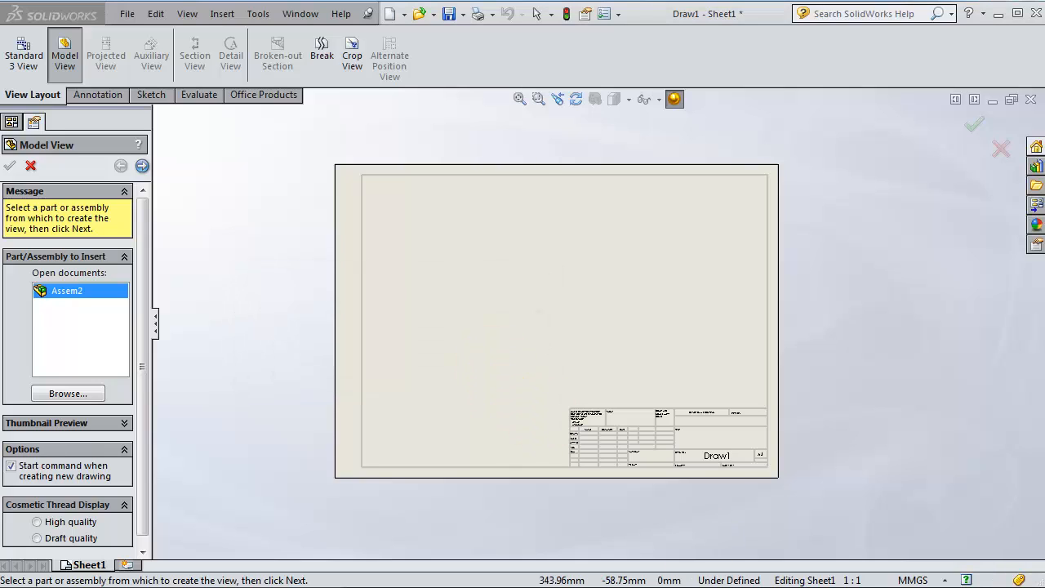
double_click(65, 291)
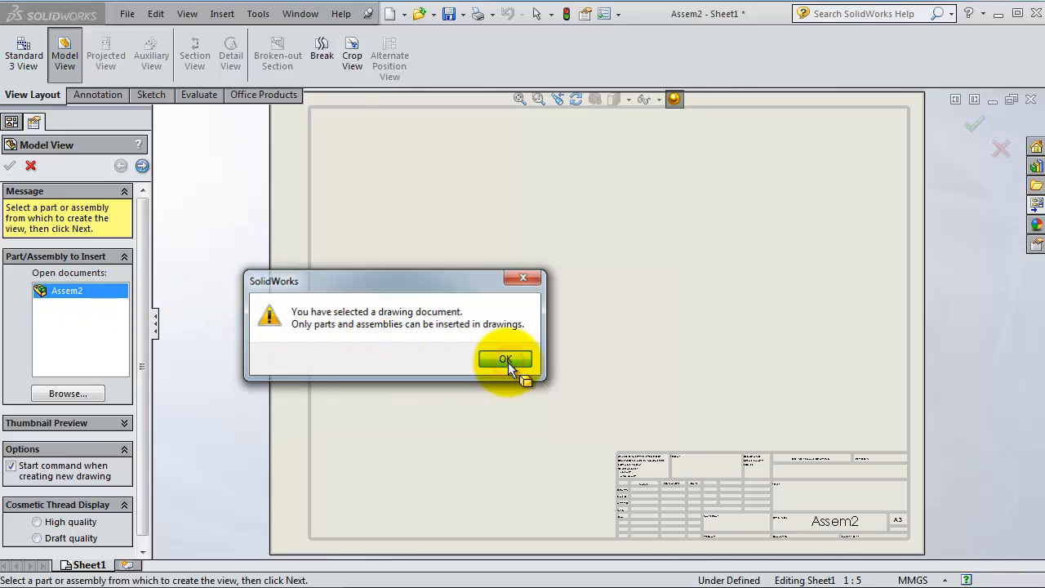
left_click(504, 359)
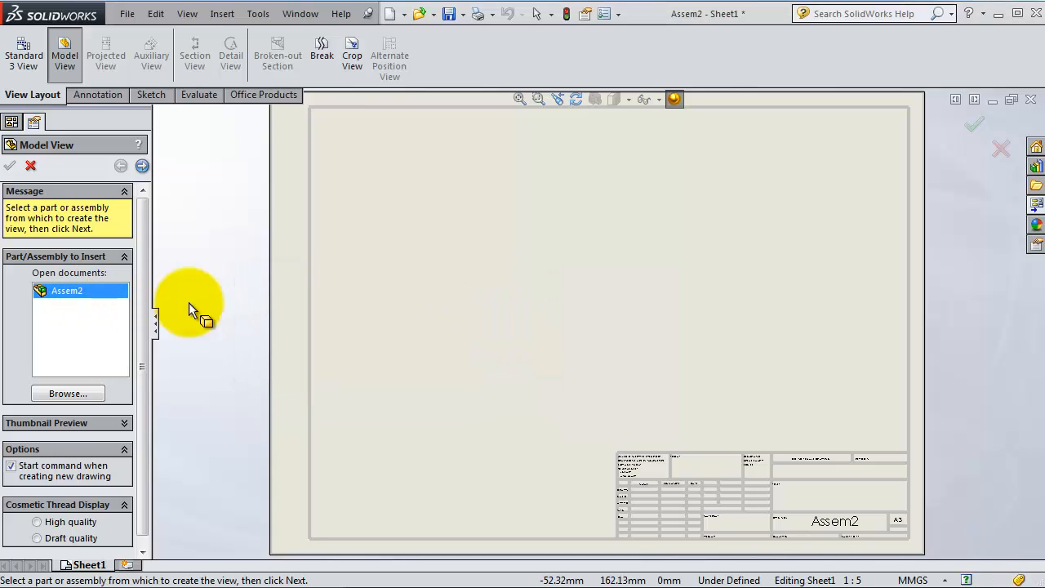
mouse_move(1035, 203)
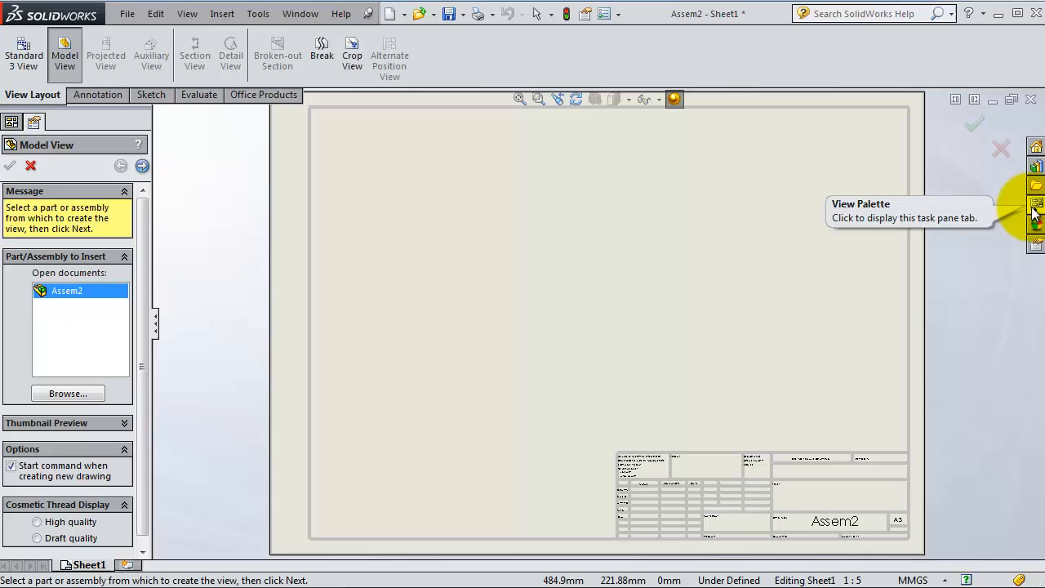
Step: Show the View Palette with Assem2's standard front, right, top, back, left and bottom views
left_click(1034, 201)
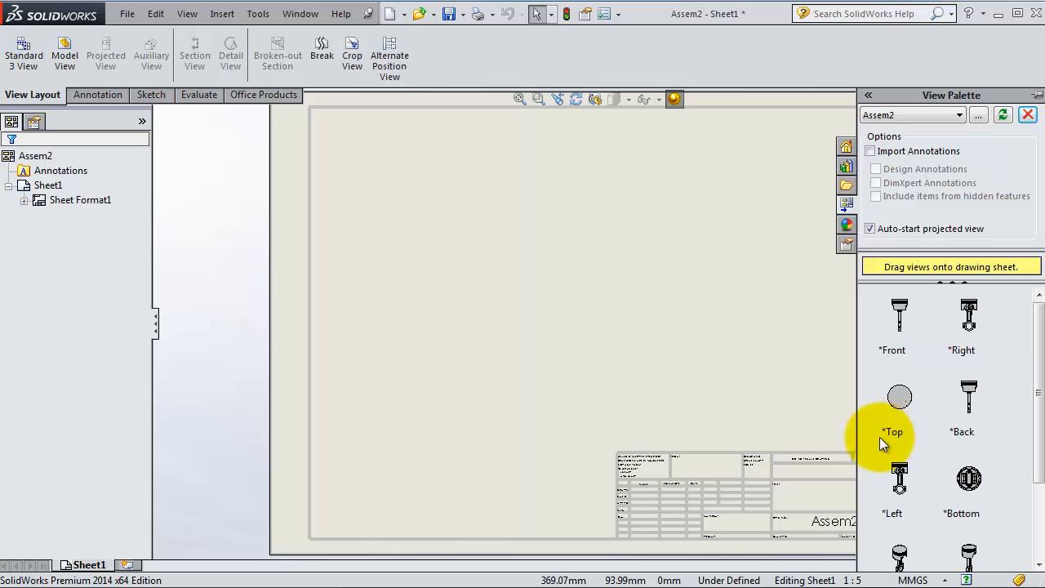
mouse_move(901, 336)
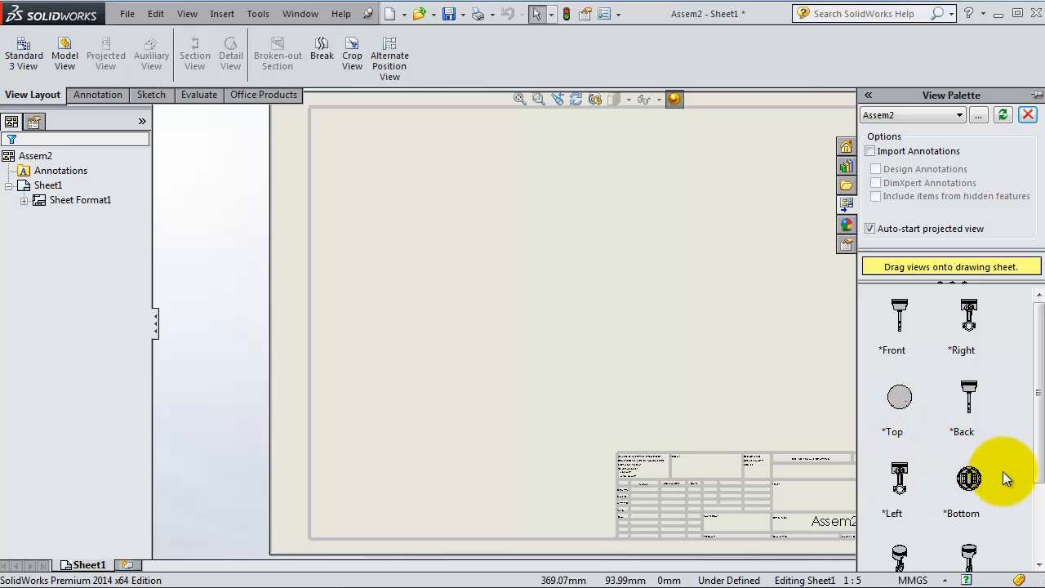
scroll("down", 3)
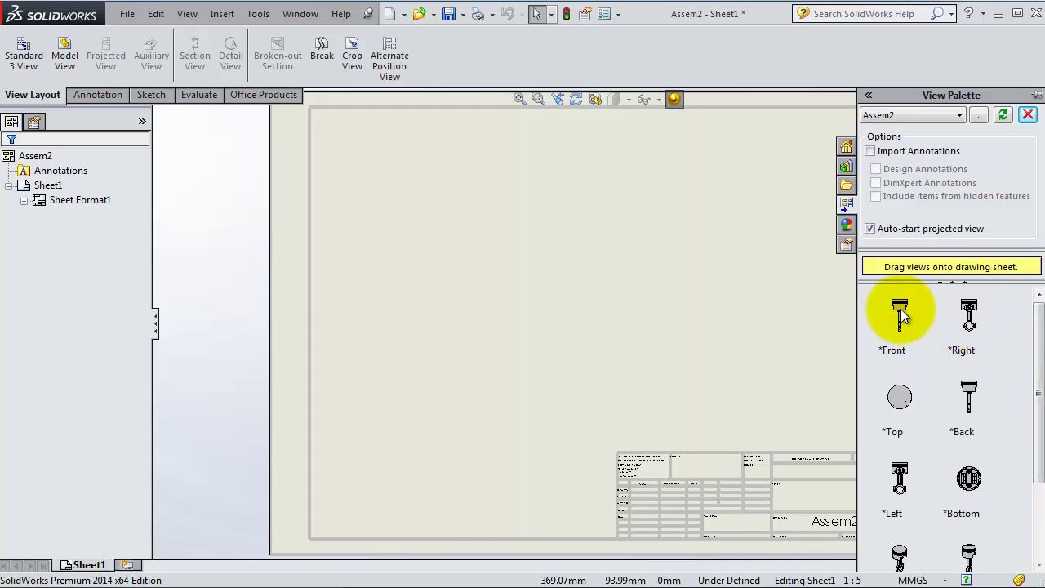
left_click_drag(897, 313, 400, 232)
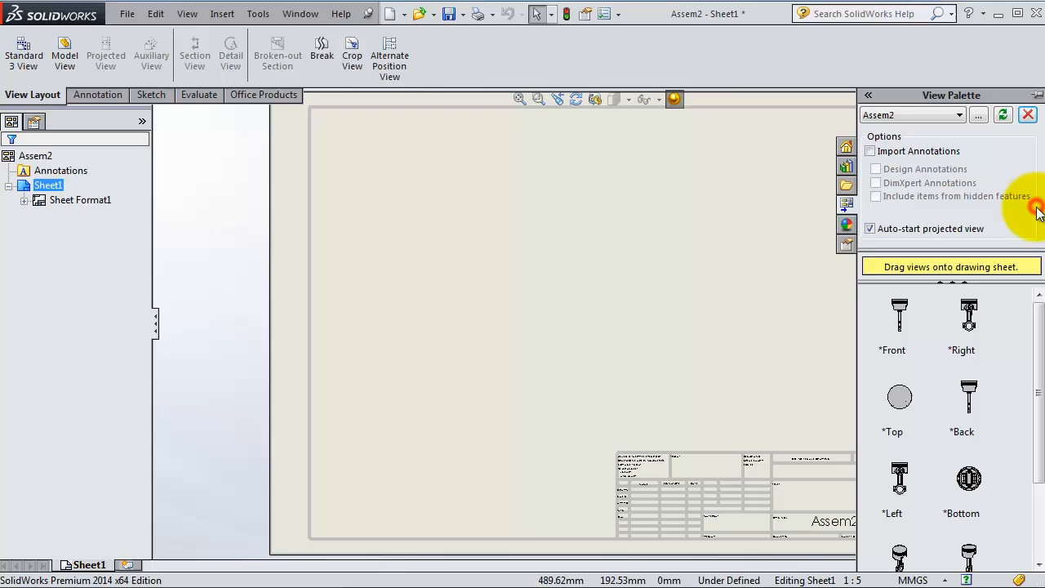
Step: Drop the Front view at the sheet's upper left and begin a projected view to its right
left_click_drag(897, 318, 404, 213)
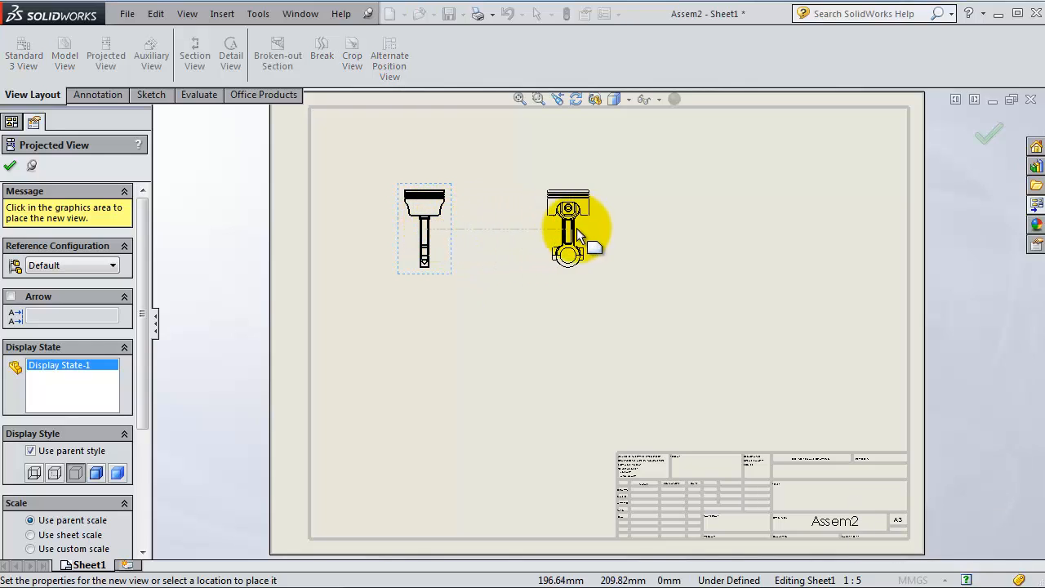
mouse_move(617, 232)
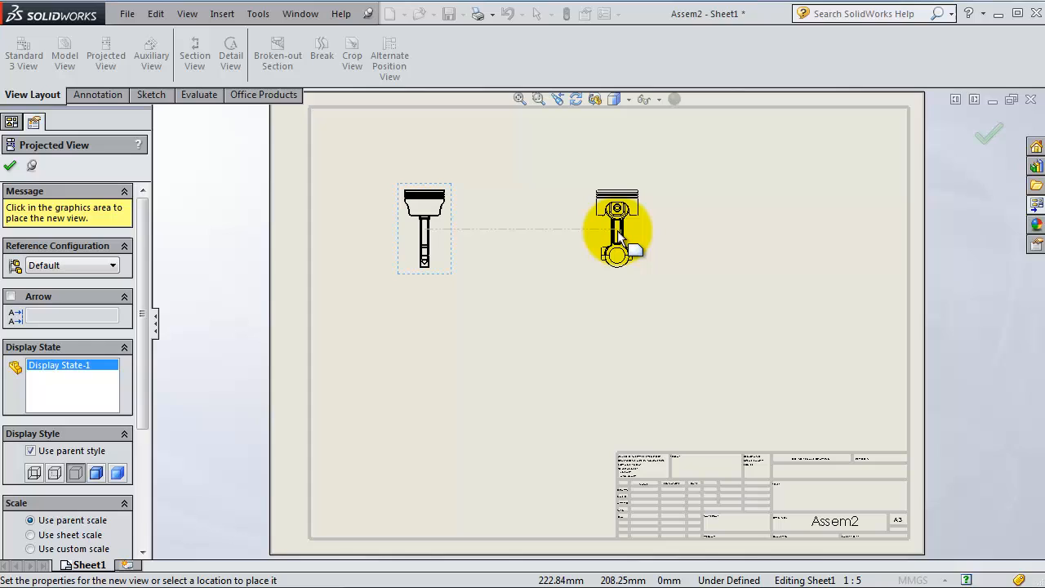